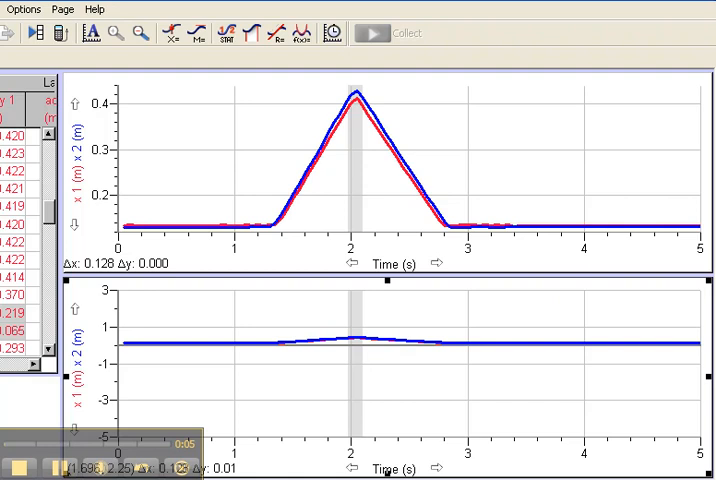
mouse_move(332, 106)
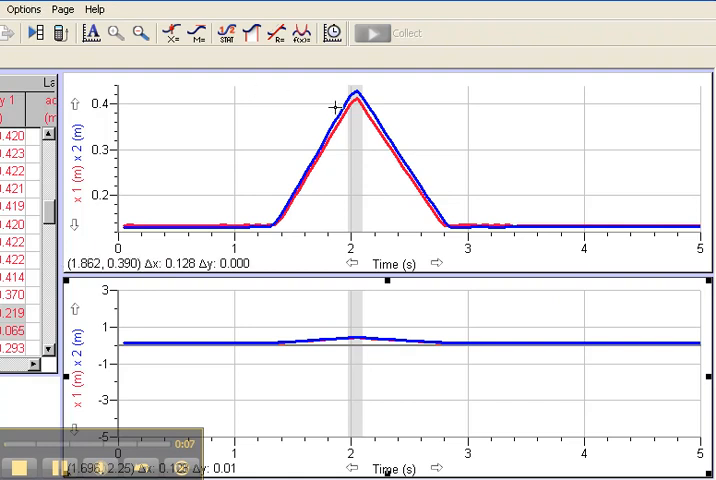
mouse_move(256, 135)
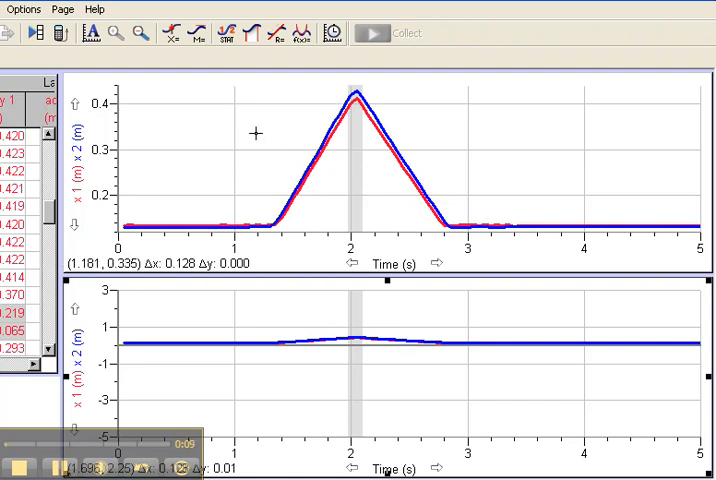
mouse_move(85, 172)
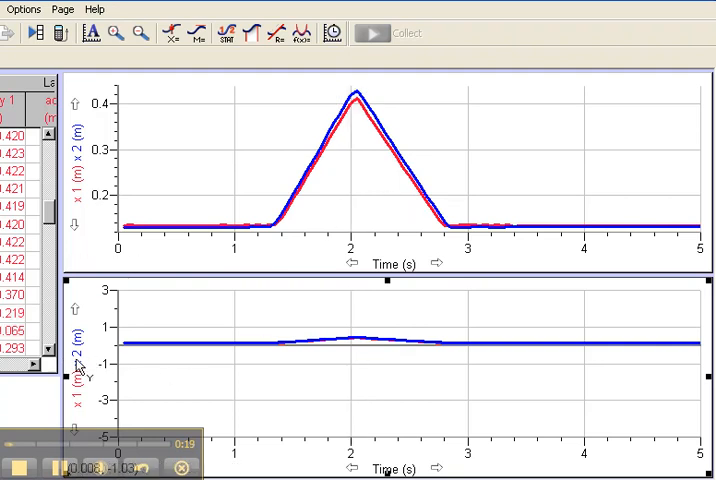
- Switch the lower graph's y-axis to Velocity 1 and Velocity 2 via Graph Options
right_click(90, 155)
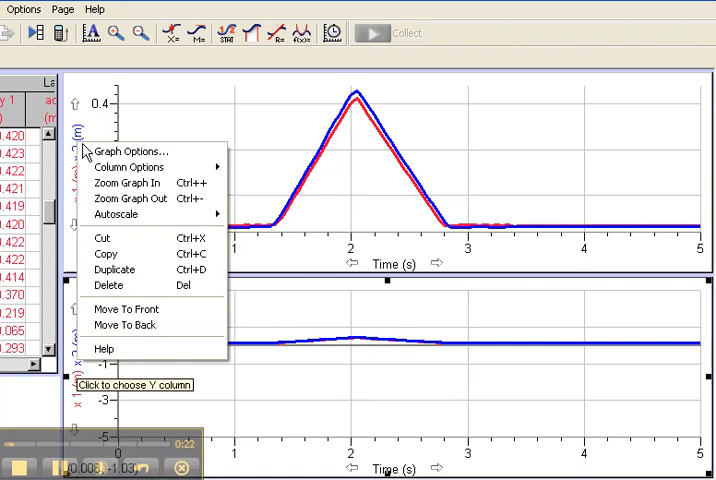
click(134, 151)
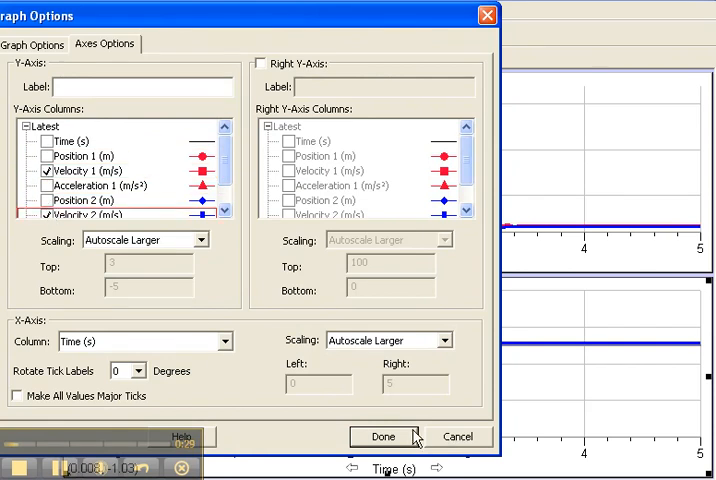
click(401, 436)
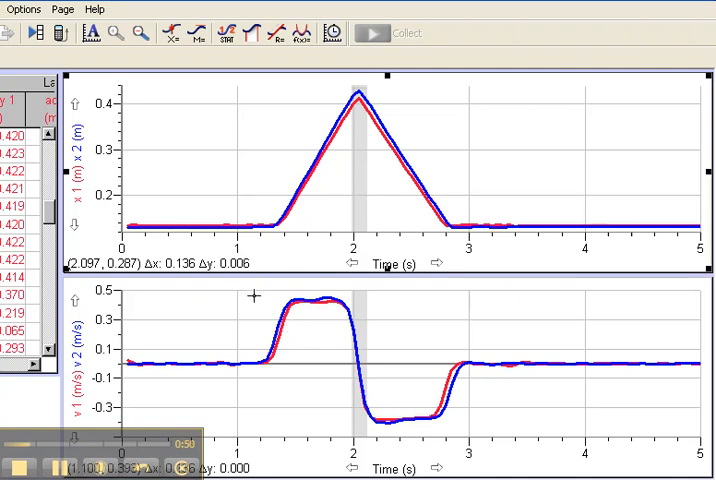
mouse_move(298, 293)
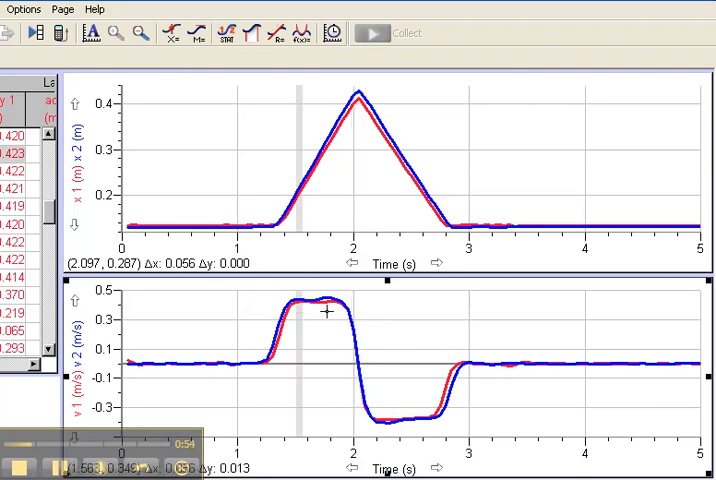
- Select the 1.5–1.85 s velocity plateau and add Velocity 1 statistics (mean 0.4214 m/s)
drag(298, 315, 337, 315)
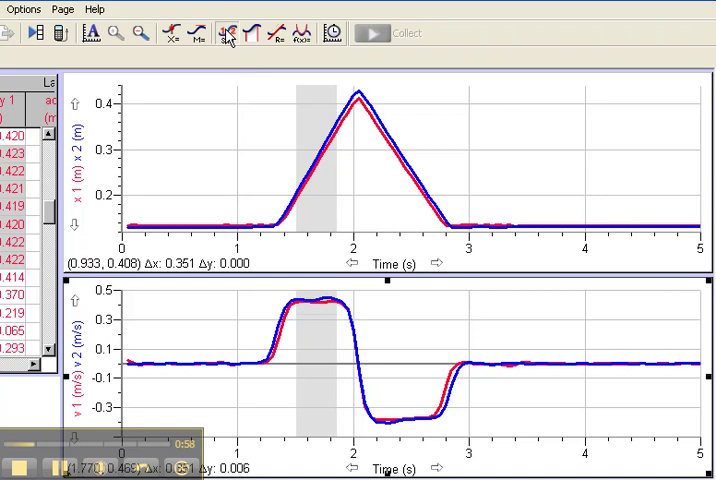
click(232, 32)
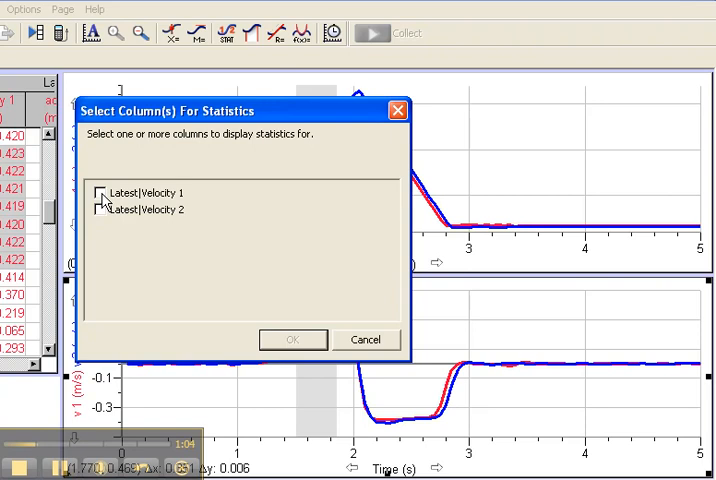
click(103, 193)
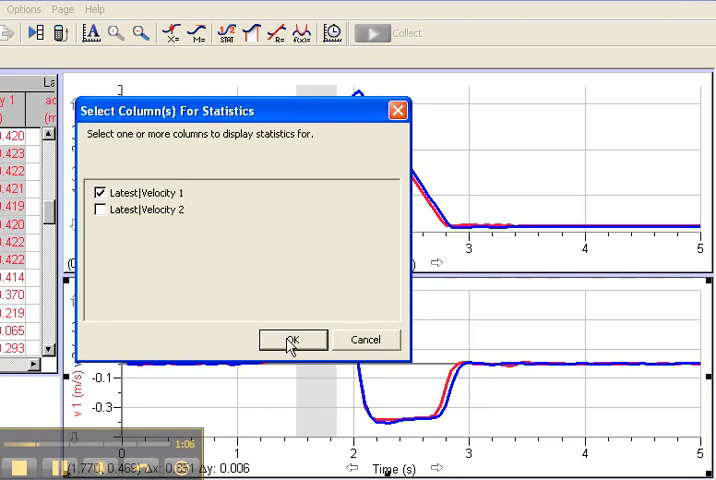
click(291, 340)
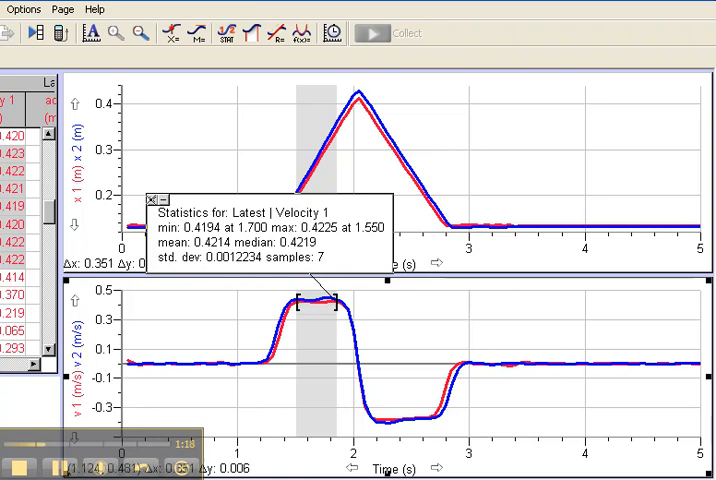
- Switch the lower graph's y-axis to Acceleration 1 and Acceleration 2 via Graph Options
click(157, 194)
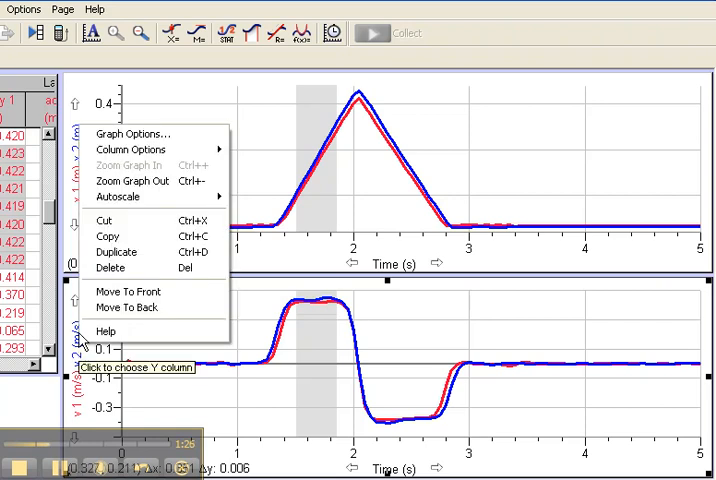
mouse_move(130, 133)
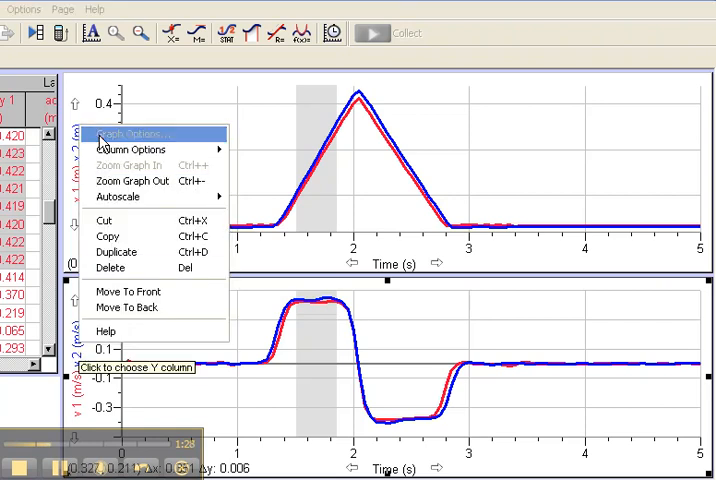
click(130, 133)
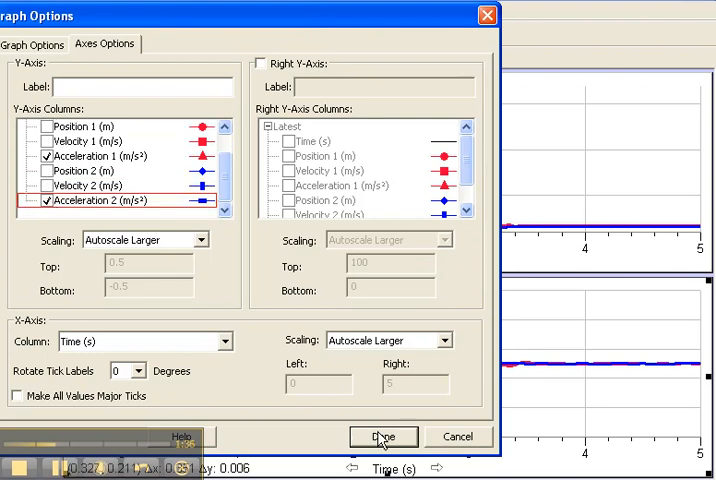
click(382, 436)
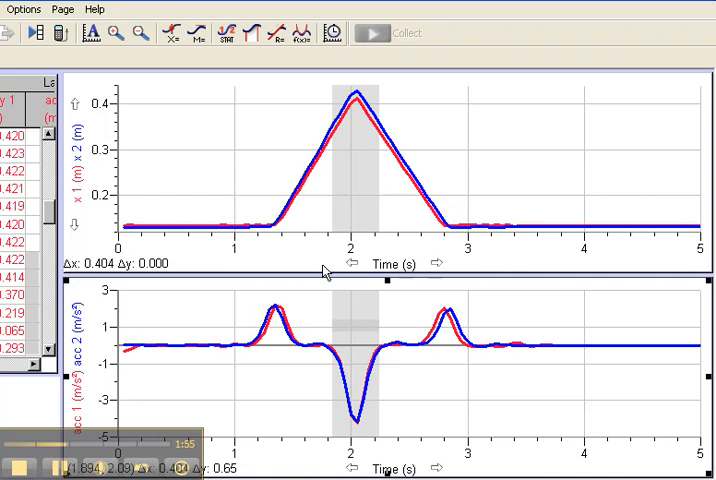
mouse_move(295, 63)
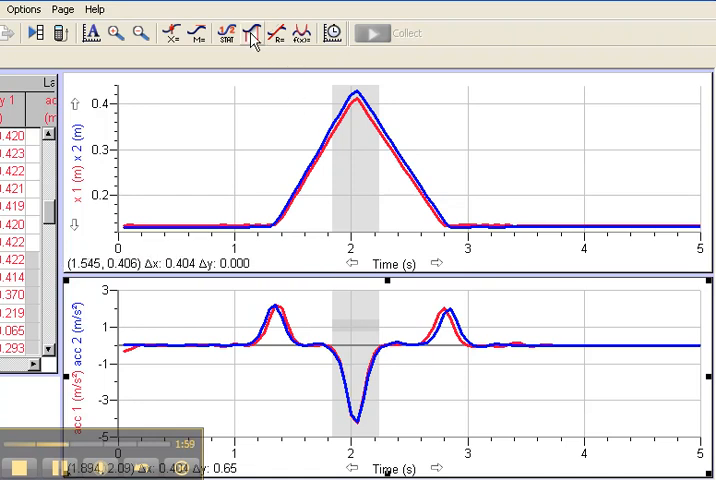
mouse_move(258, 34)
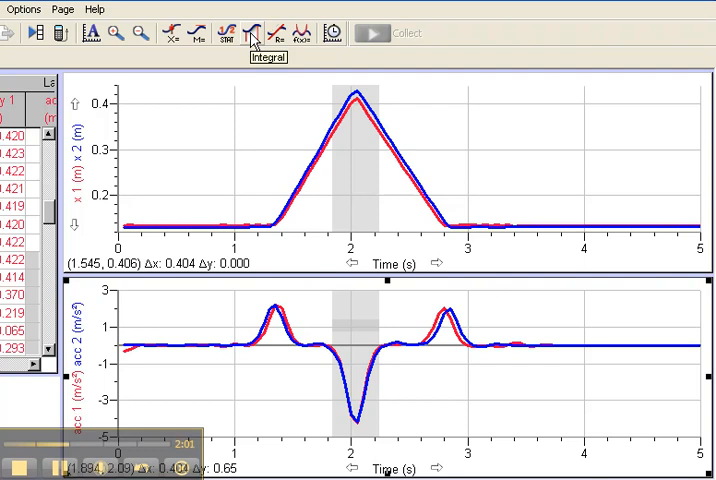
- Add an integral of Acceleration 1 over the collision dip, reading -0.7943 m/s²·s
click(258, 31)
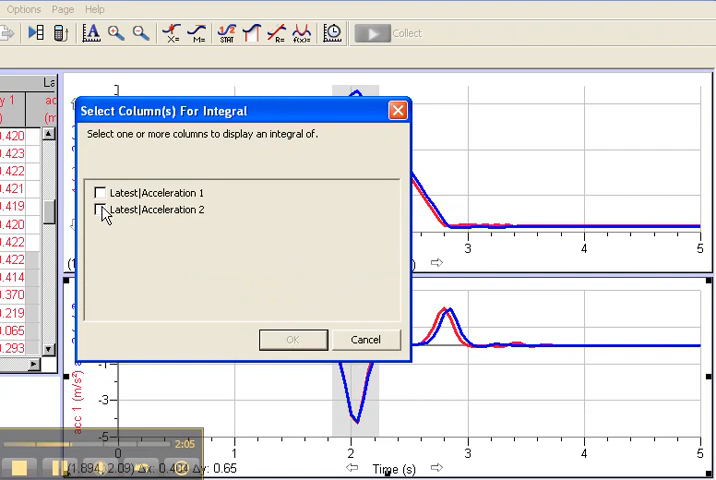
click(100, 192)
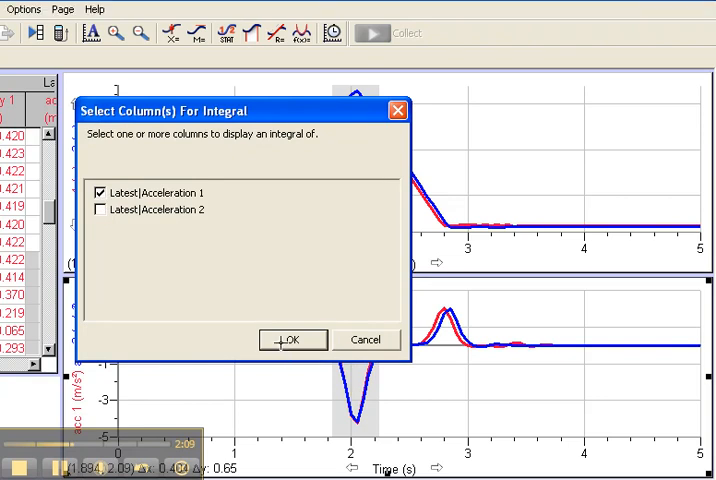
click(294, 339)
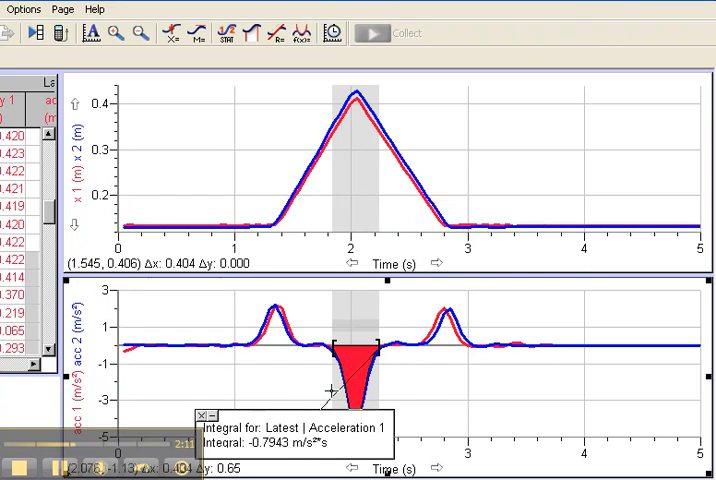